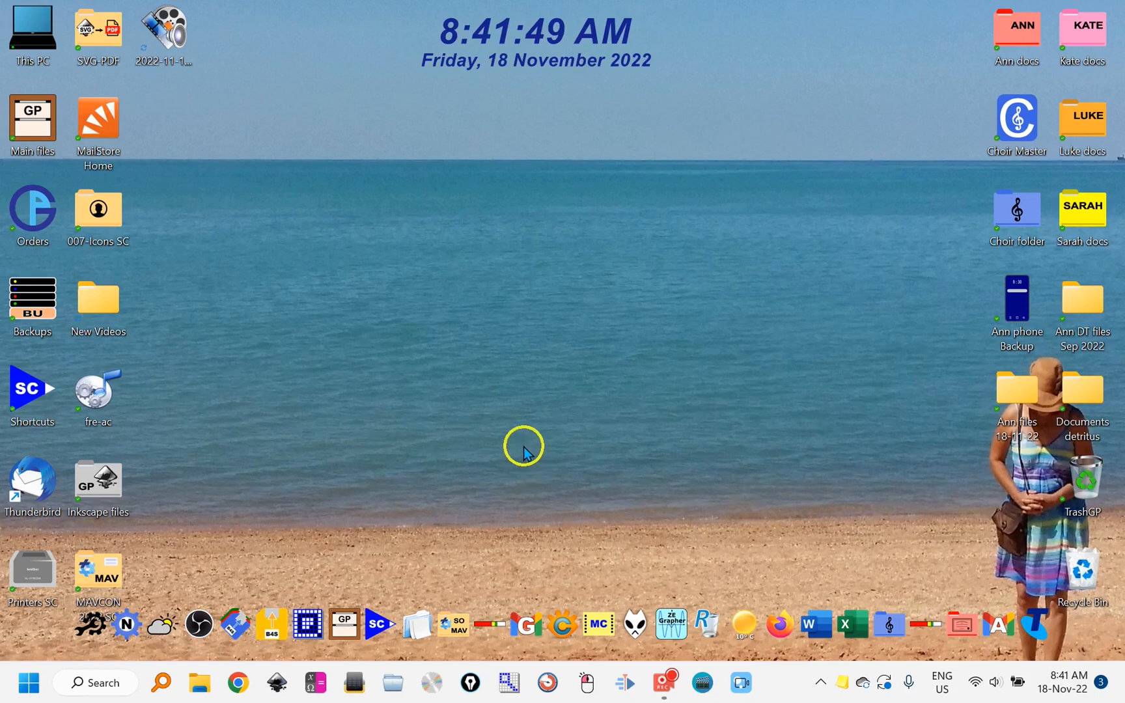
{"action": "mouse_move", "coordinate": [779, 631]}
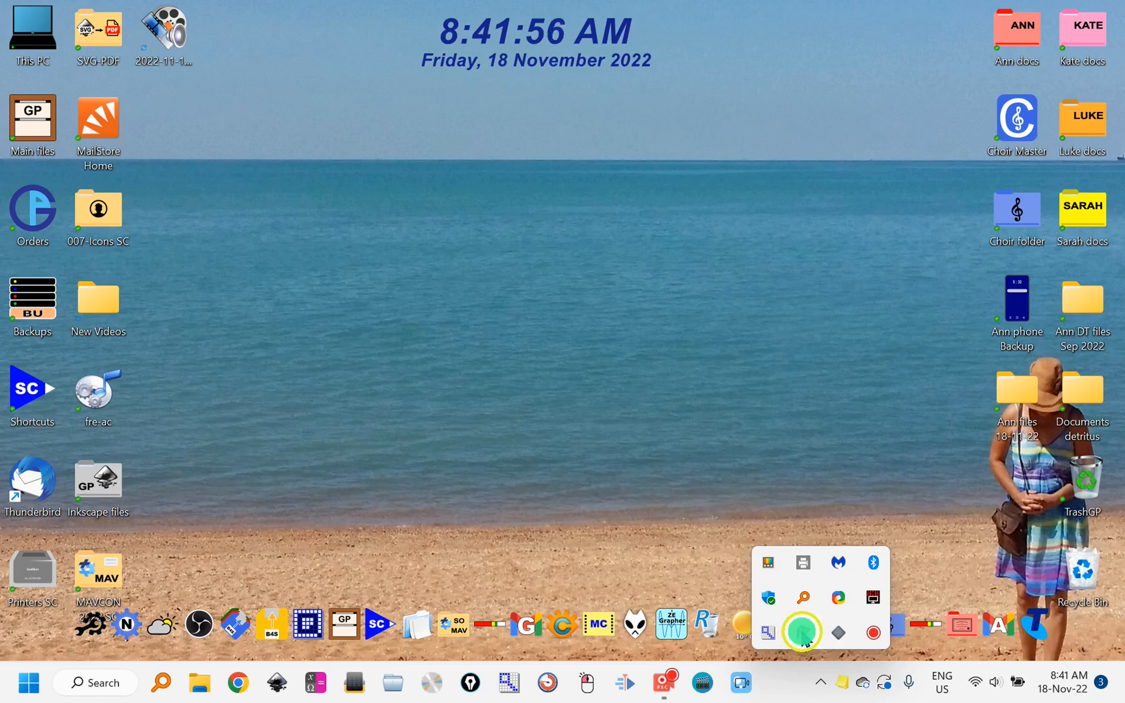
- Start ppInk screen annotation from its tray icon to bring up the drawing toolbar
{"action": "left_click", "coordinate": [803, 632]}
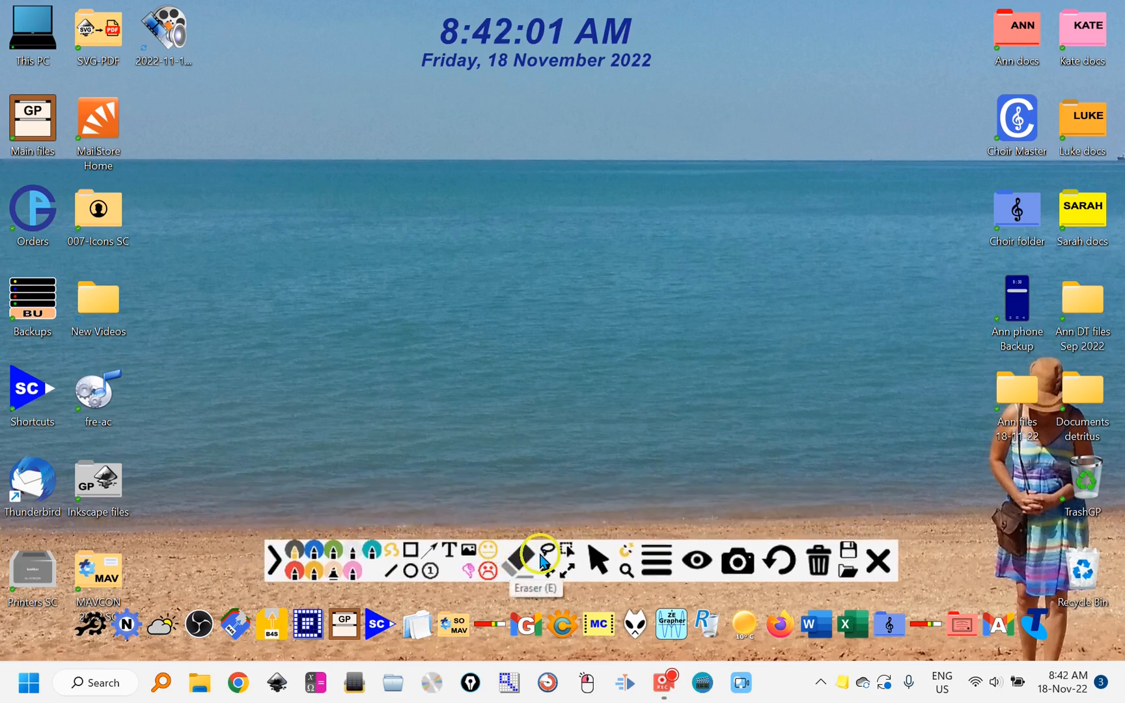
{"action": "mouse_move", "coordinate": [298, 575]}
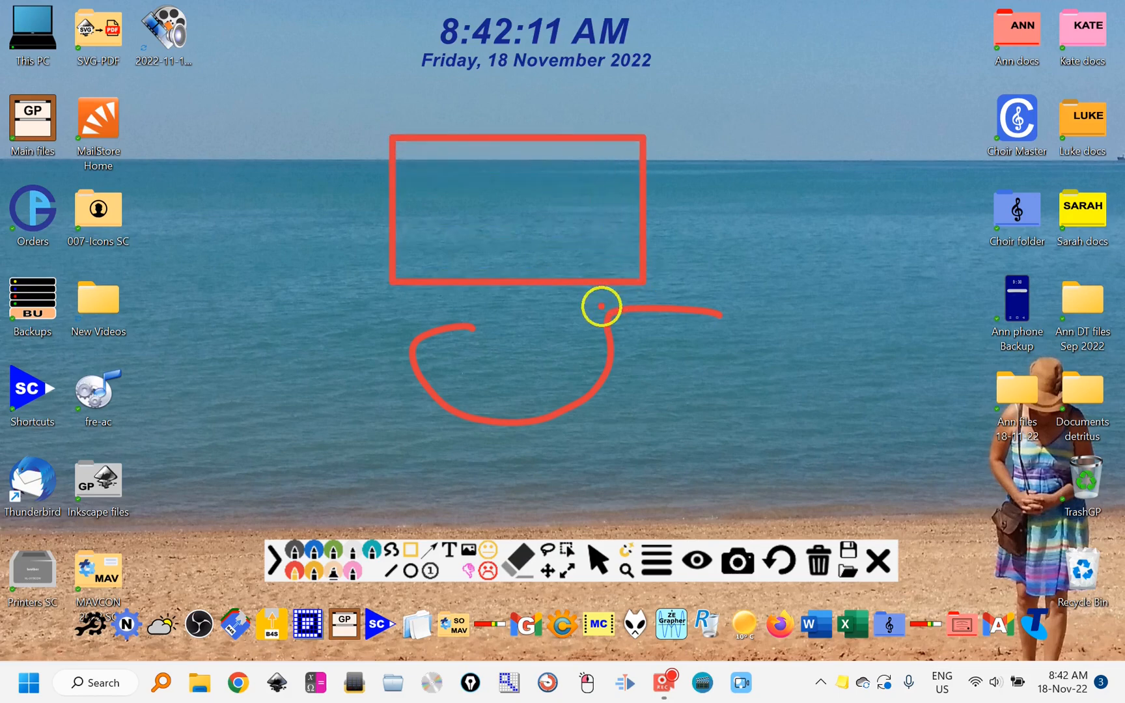
{"action": "mouse_move", "coordinate": [269, 321]}
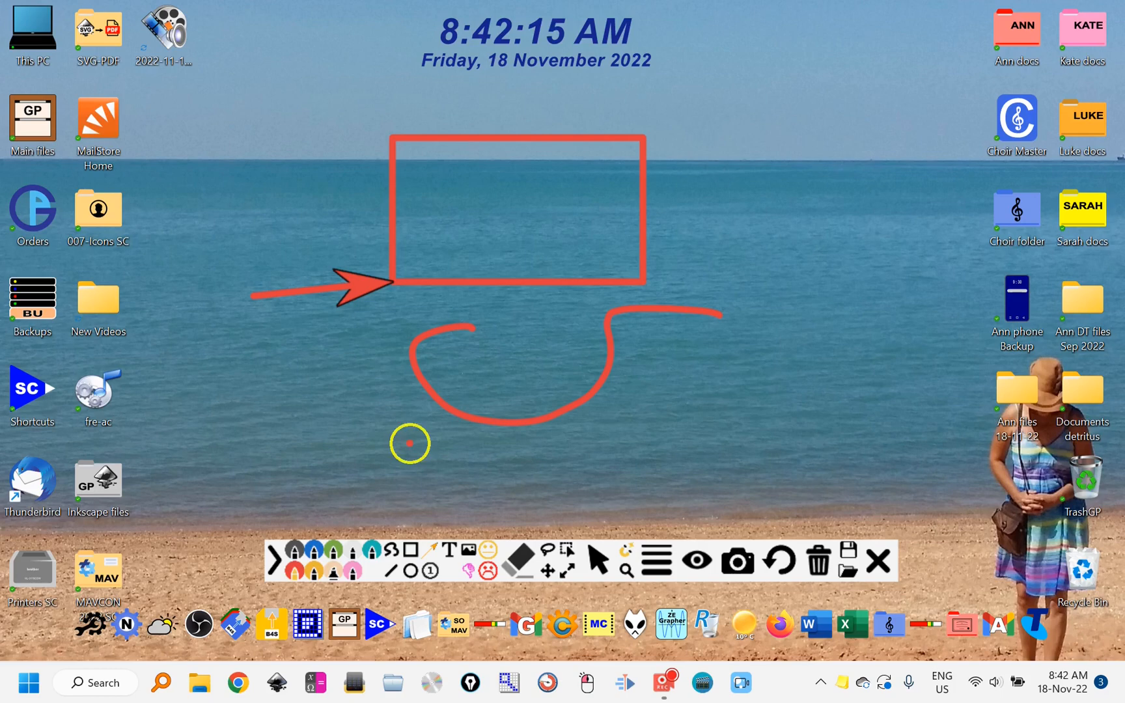
{"action": "mouse_move", "coordinate": [667, 560]}
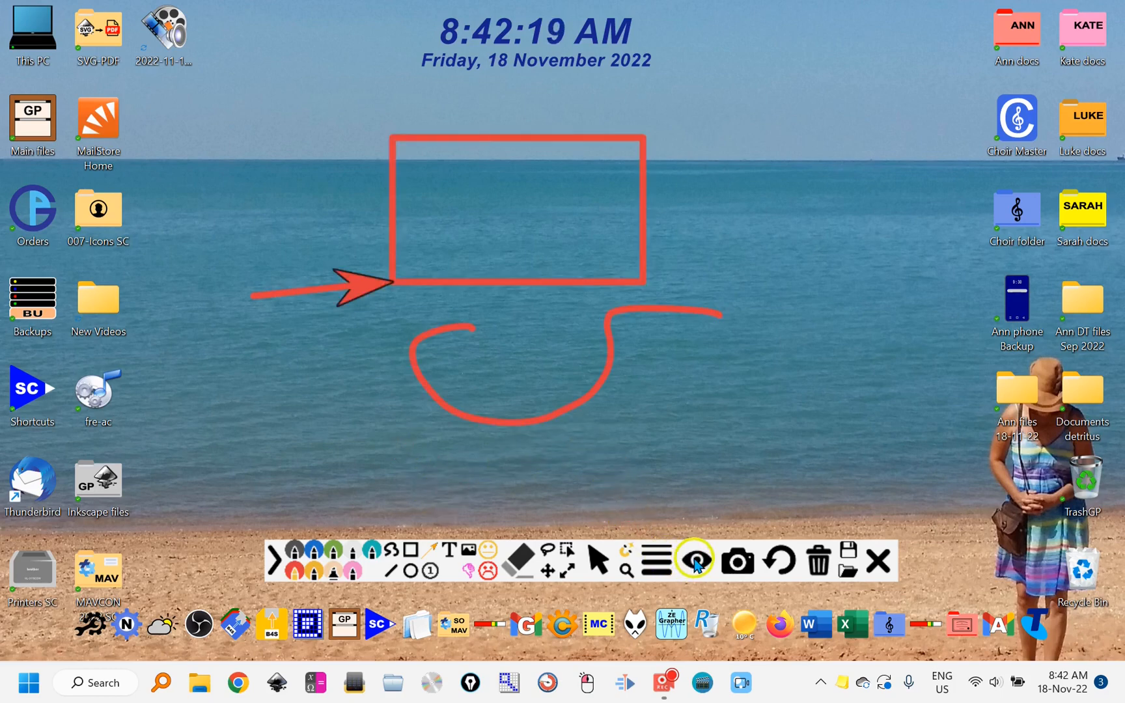
{"action": "mouse_move", "coordinate": [817, 562]}
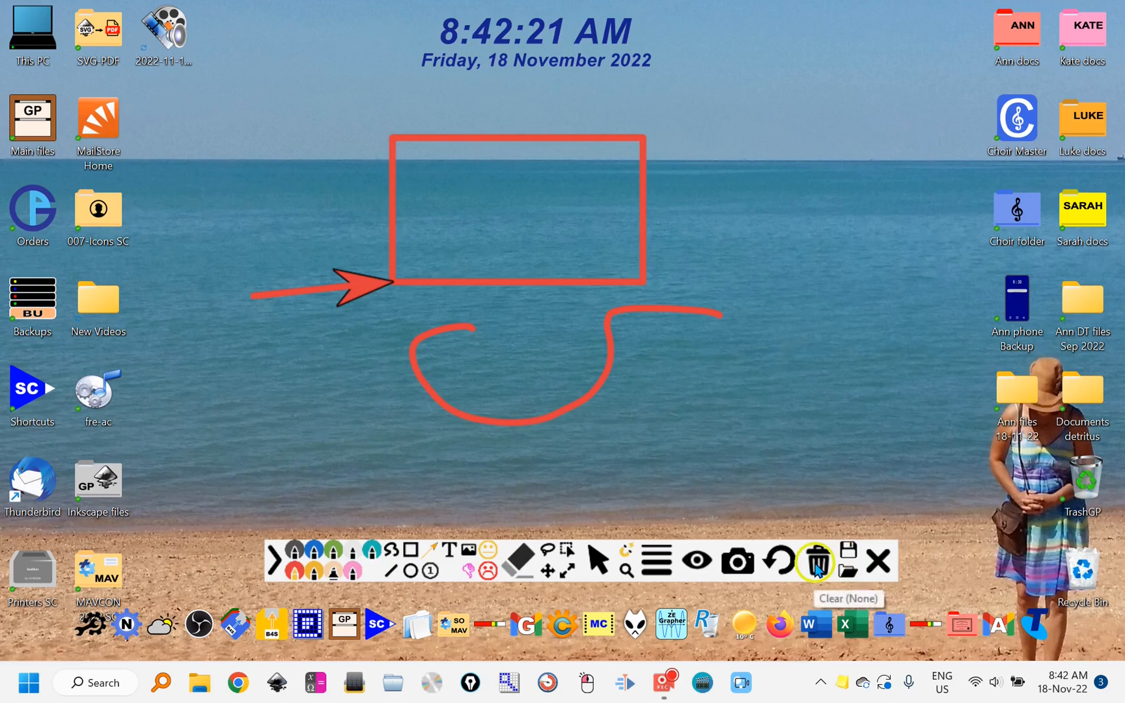
- Clear all earlier drawings and increase the pen width for a thicker stroke
{"action": "left_click", "coordinate": [816, 561]}
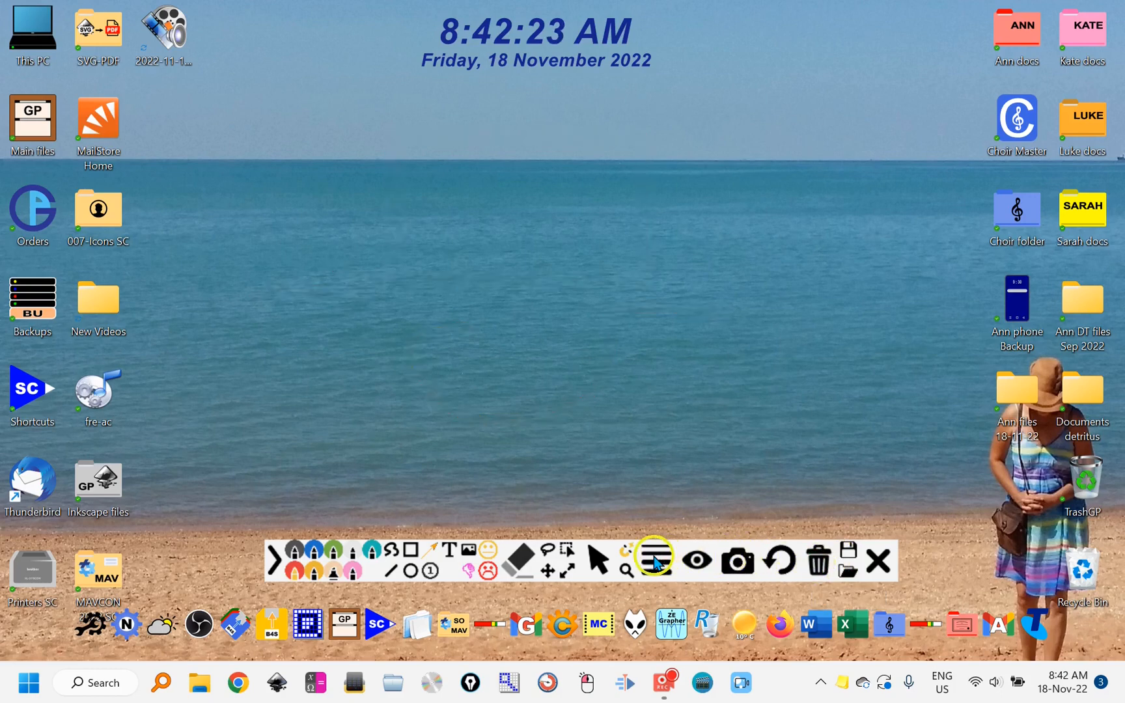
{"action": "left_click", "coordinate": [653, 560]}
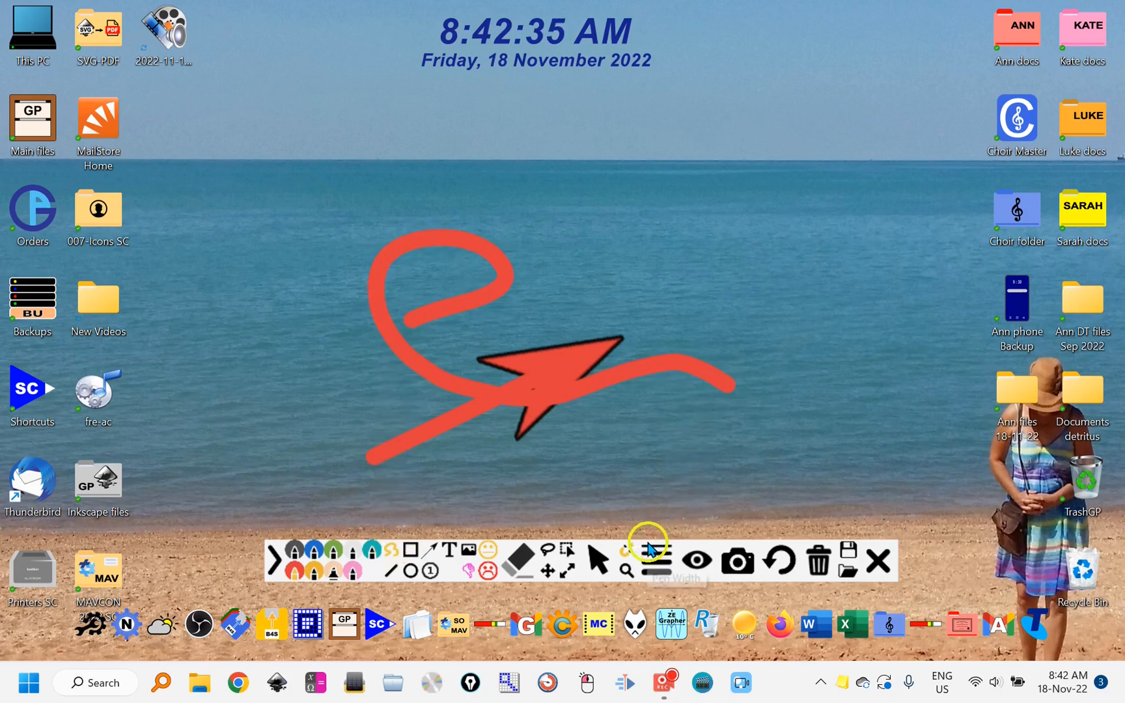
{"action": "mouse_move", "coordinate": [868, 563]}
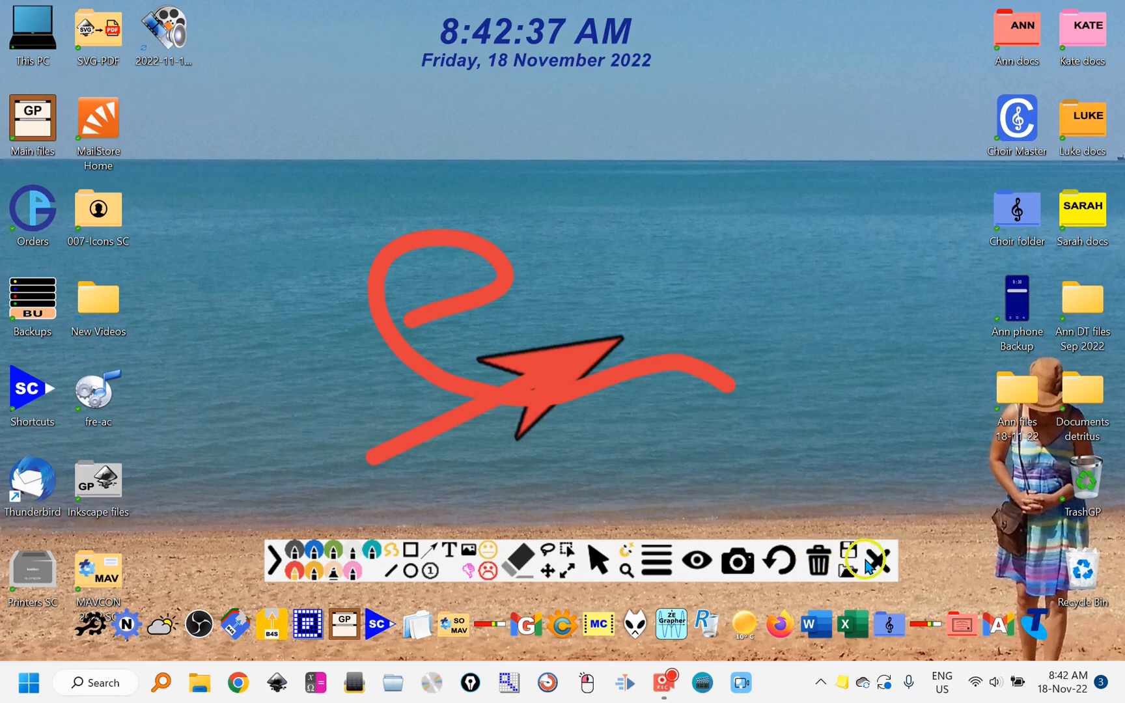
{"action": "mouse_move", "coordinate": [874, 561]}
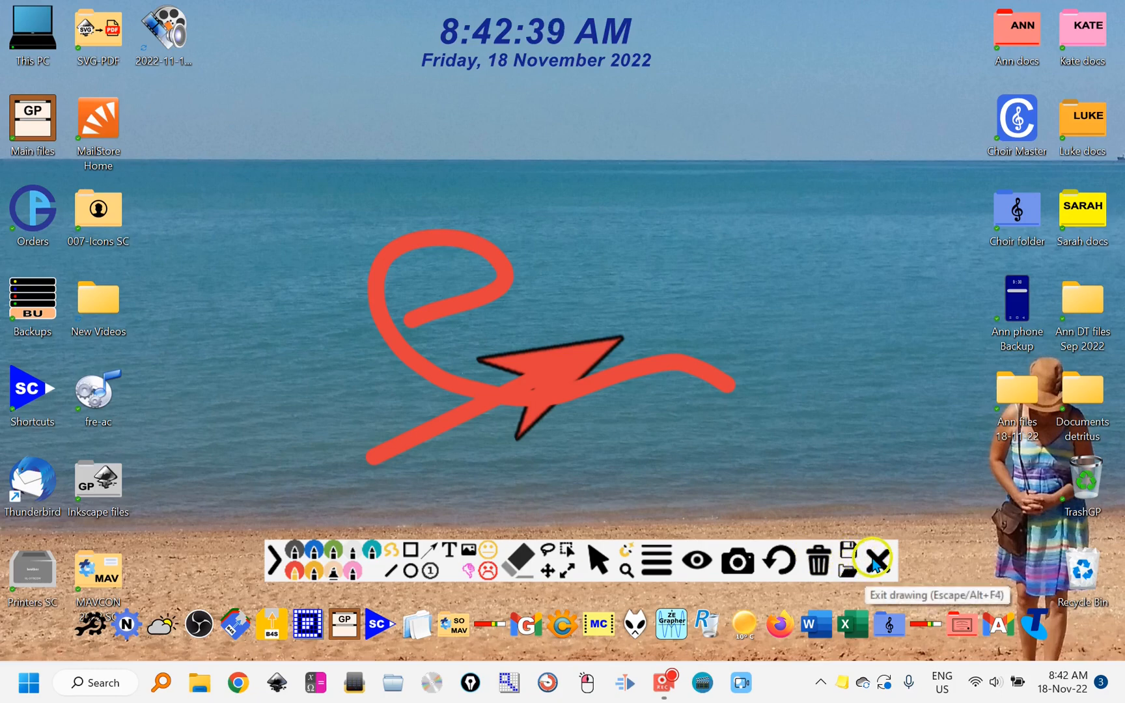
- Exit drawing mode and open ppInk's Options from its tray icon menu
{"action": "left_click", "coordinate": [874, 561]}
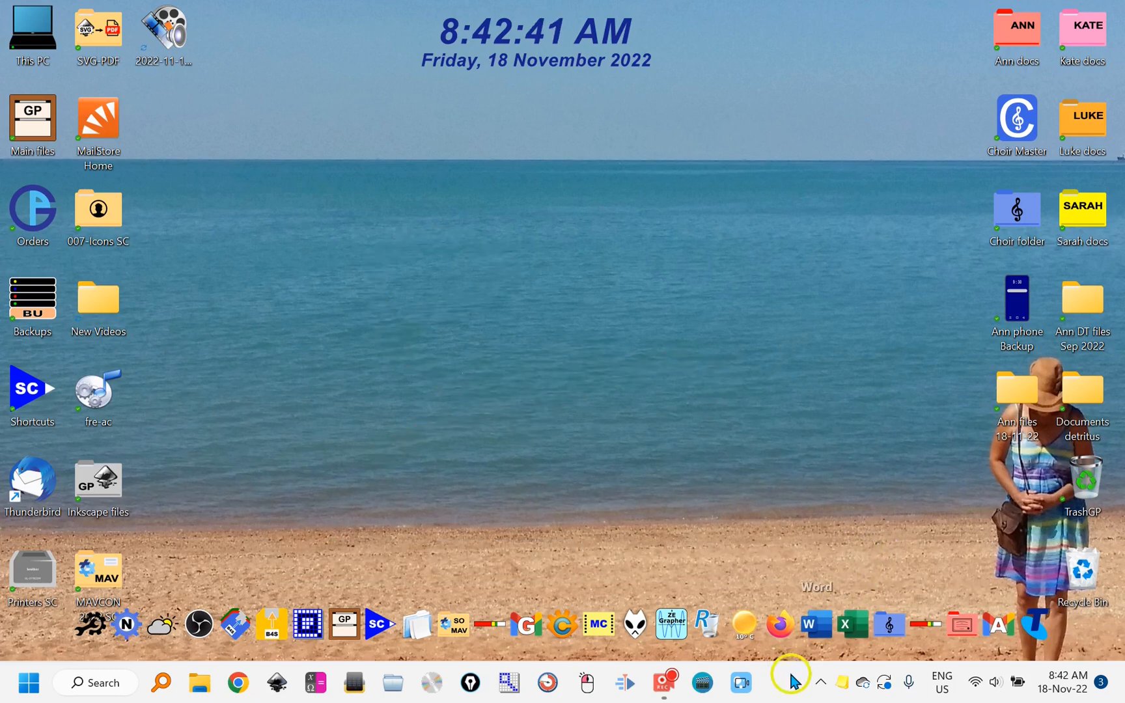
{"action": "left_click", "coordinate": [793, 675]}
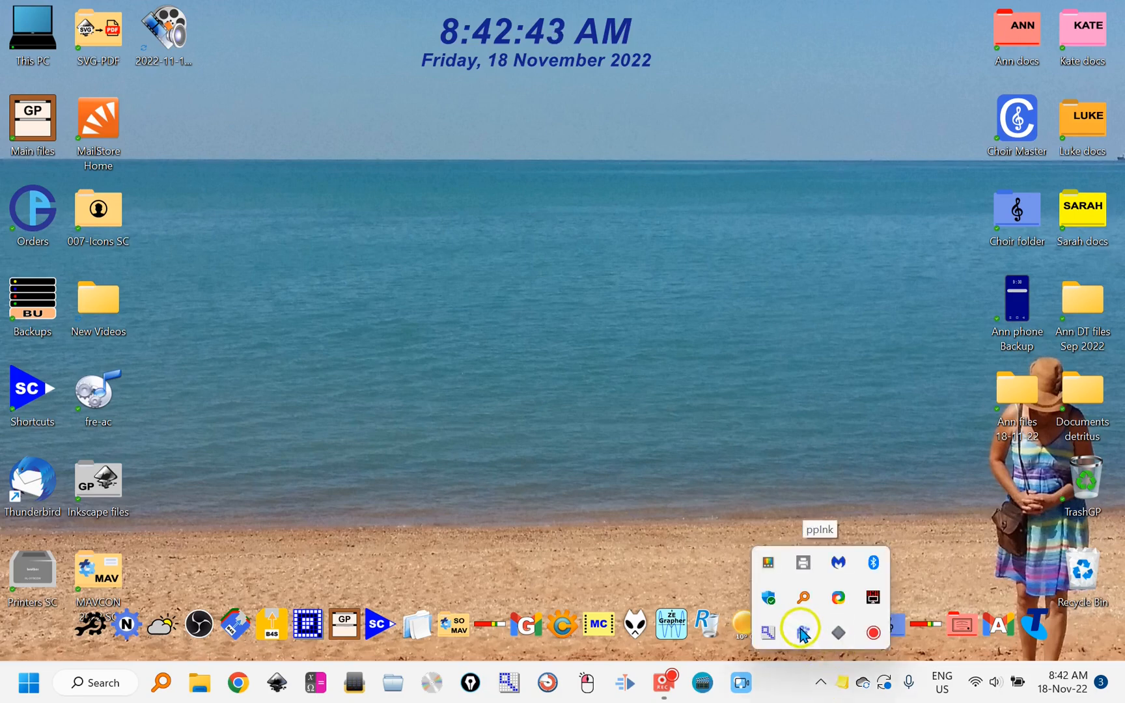
{"action": "right_click", "coordinate": [802, 632]}
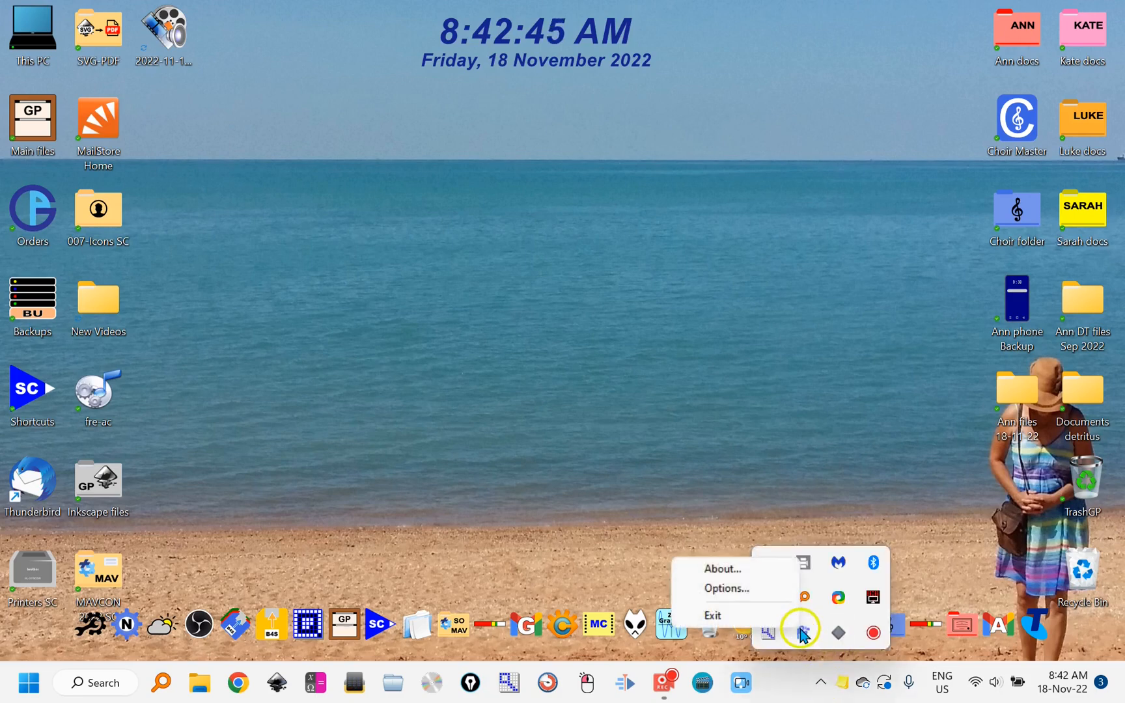
{"action": "left_click", "coordinate": [727, 589]}
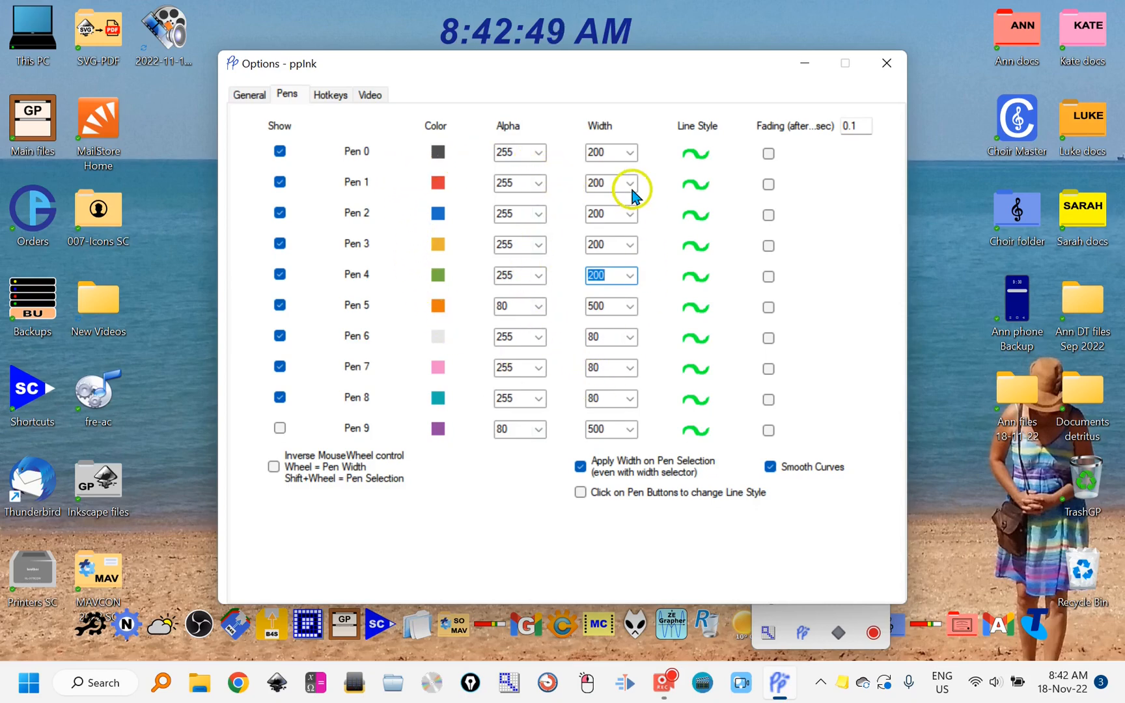
- Review the General tab settings, then close the Options window
{"action": "left_click", "coordinate": [248, 95]}
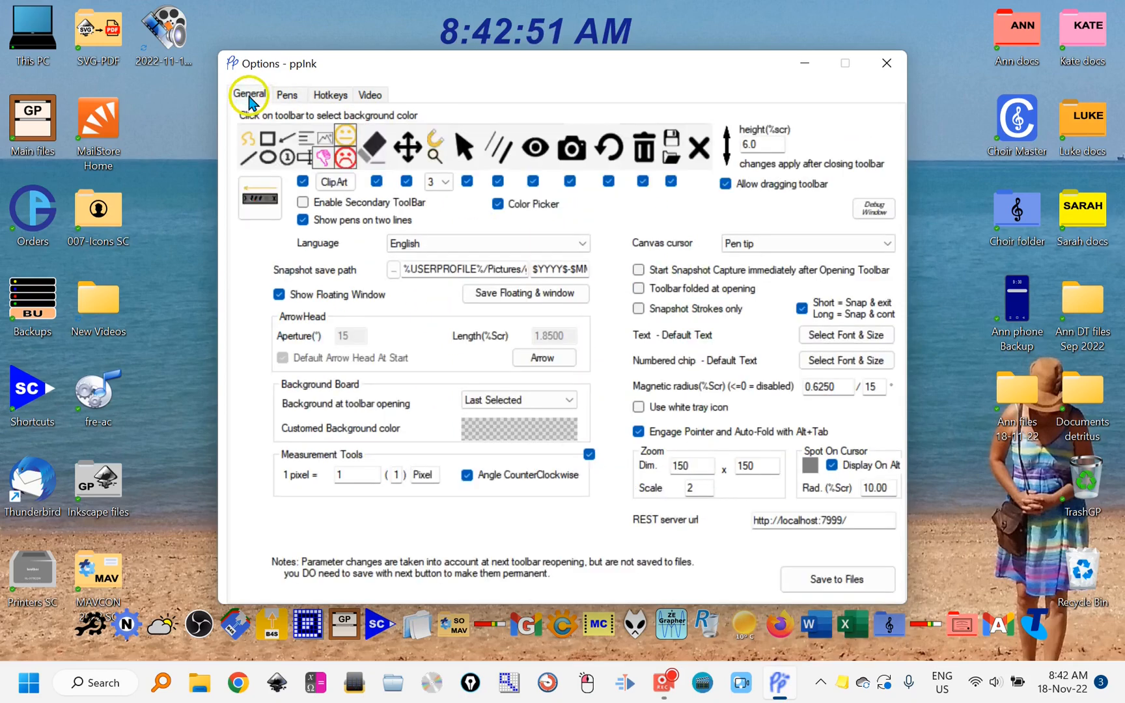
{"action": "mouse_move", "coordinate": [605, 316]}
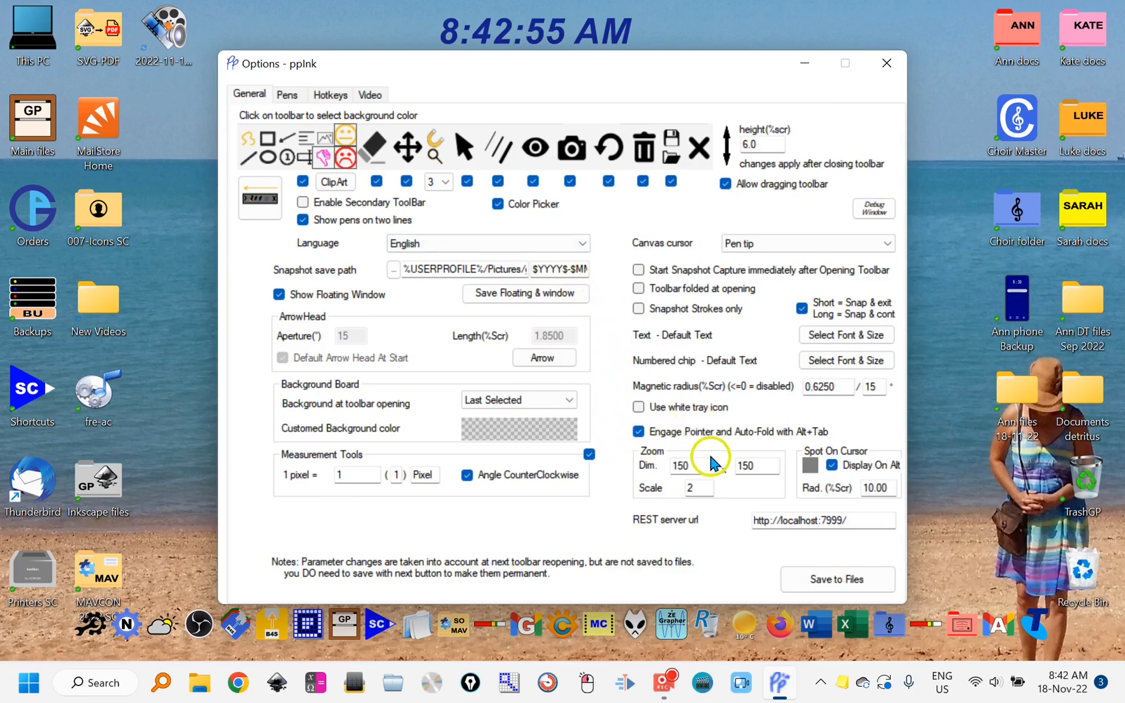
{"action": "mouse_move", "coordinate": [725, 534]}
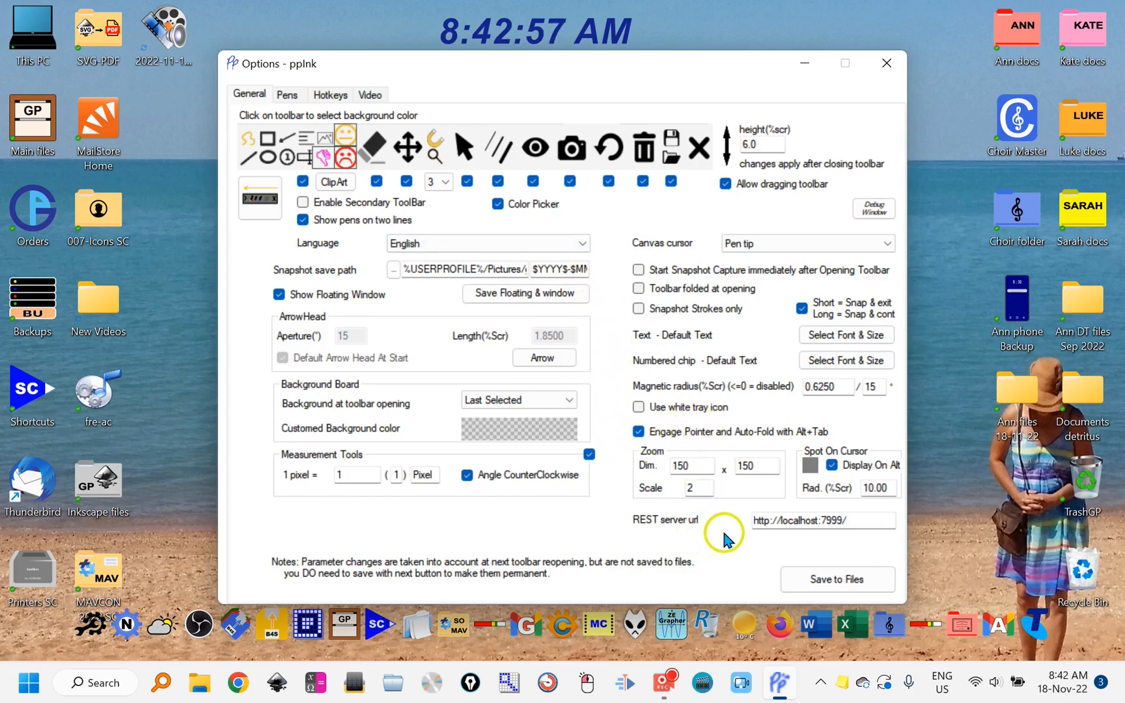
{"action": "mouse_move", "coordinate": [750, 556]}
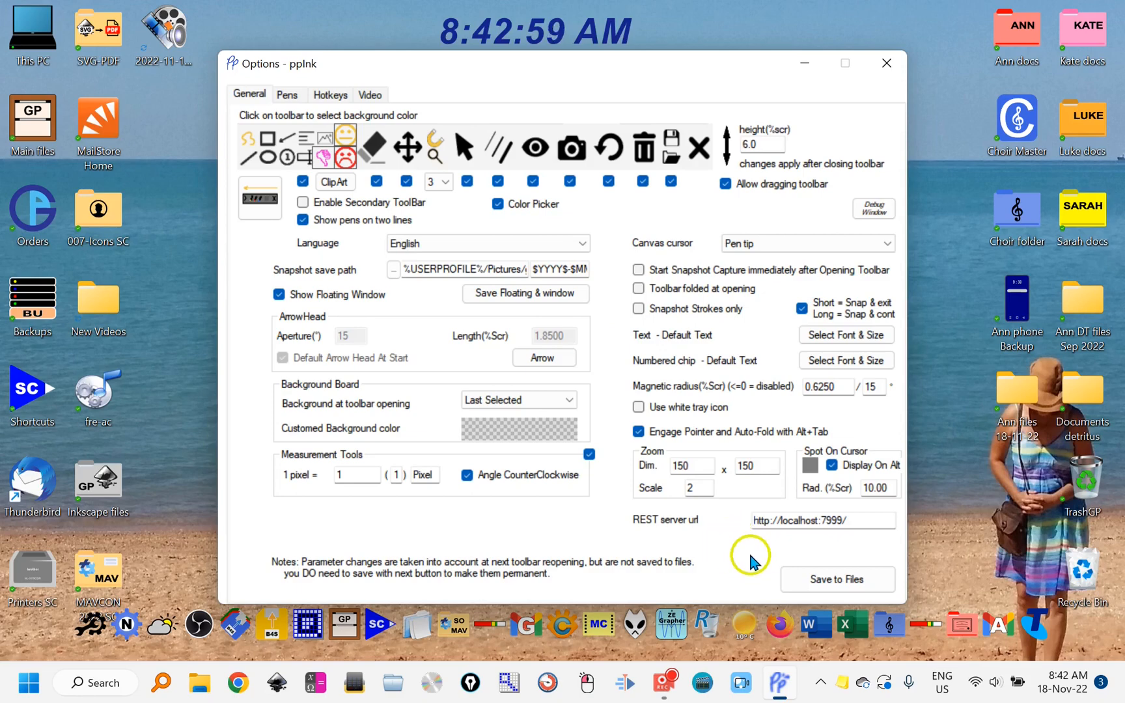
{"action": "left_click", "coordinate": [886, 63]}
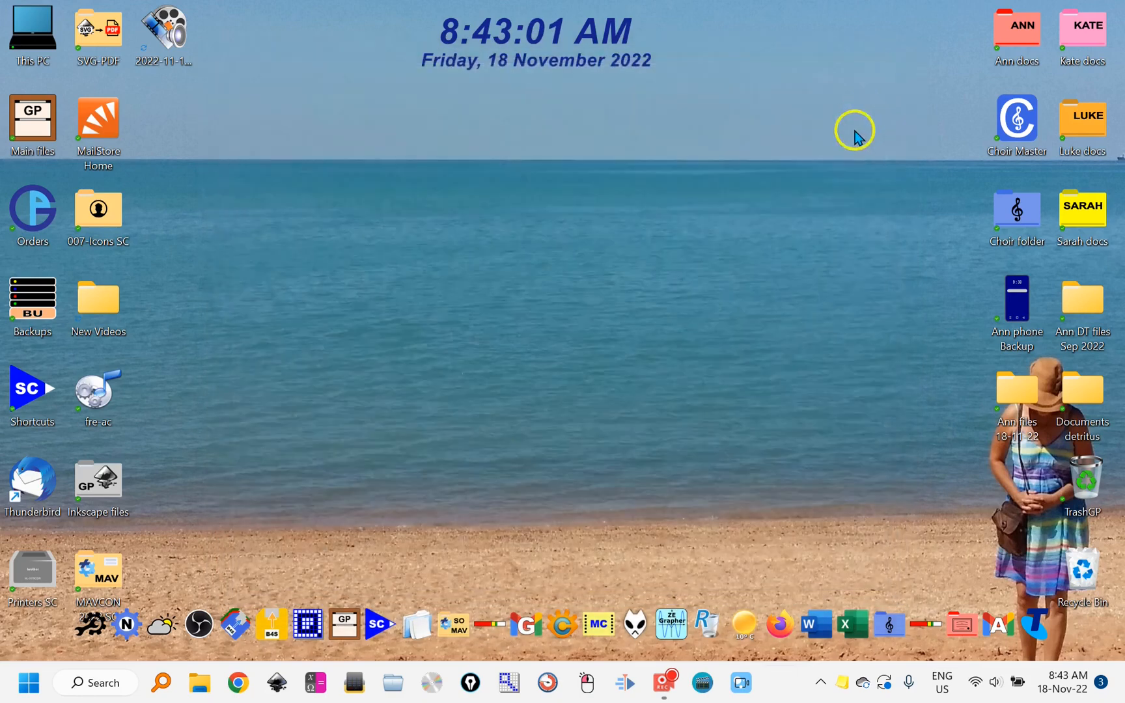
{"action": "left_click", "coordinate": [819, 682]}
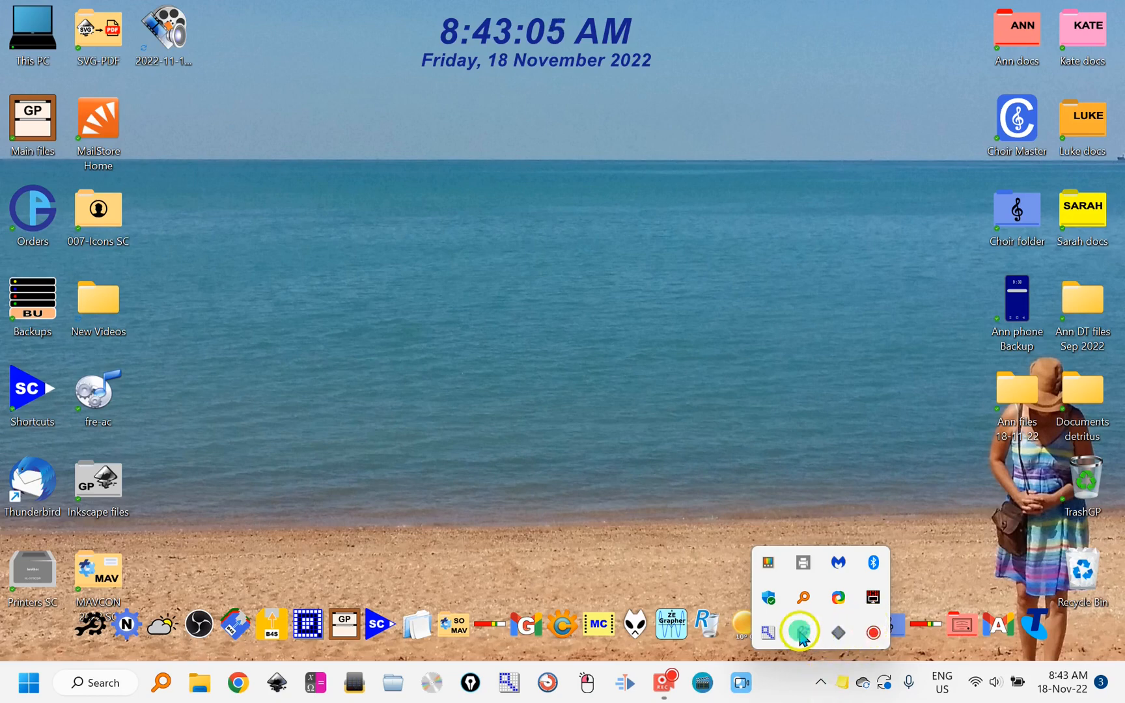
{"action": "left_click", "coordinate": [802, 633]}
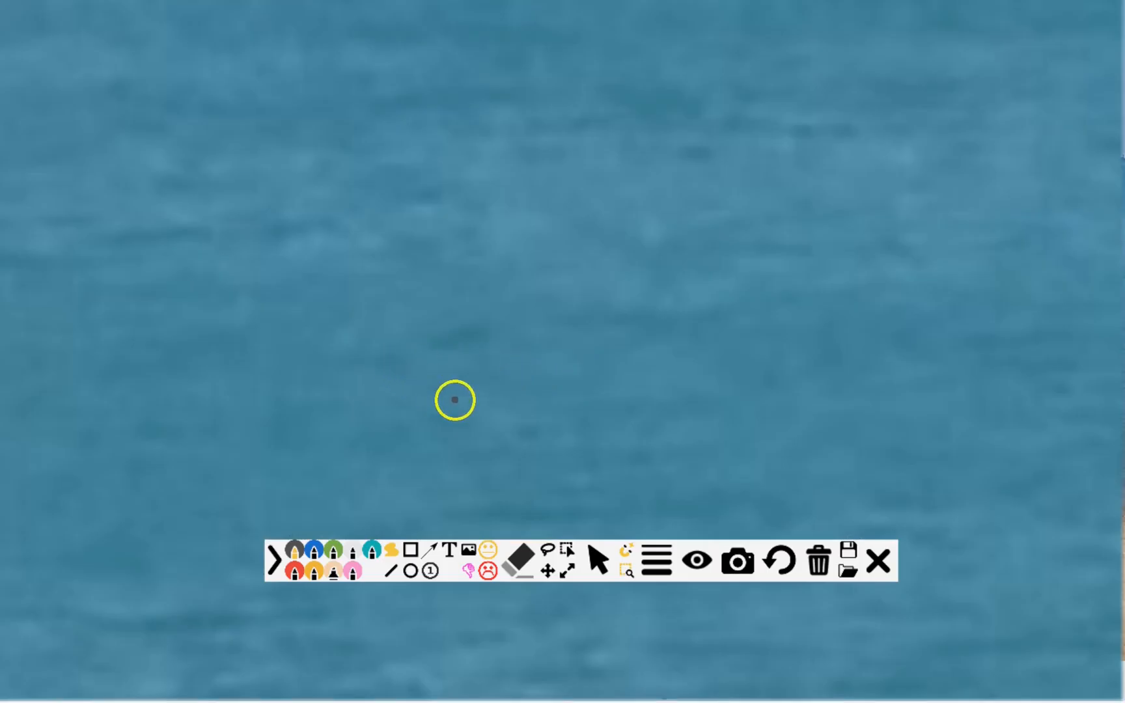
{"action": "mouse_move", "coordinate": [485, 415]}
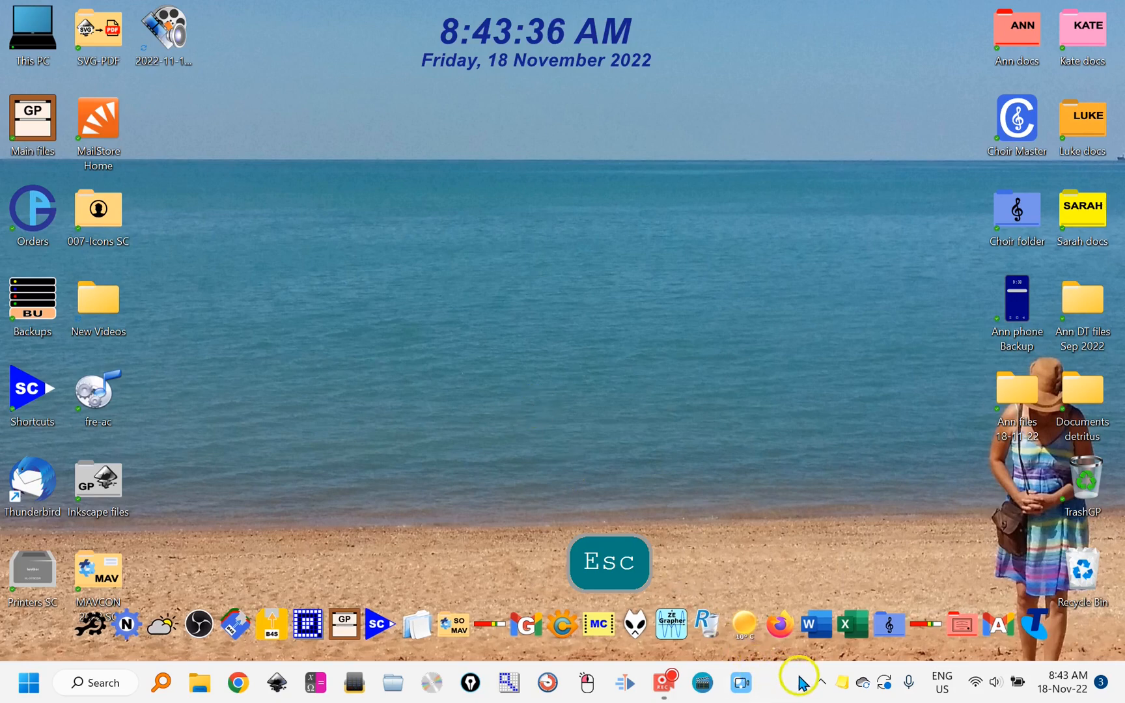
- Reopen the ppInk drawing toolbar from the hidden tray icons
{"action": "left_click", "coordinate": [800, 683]}
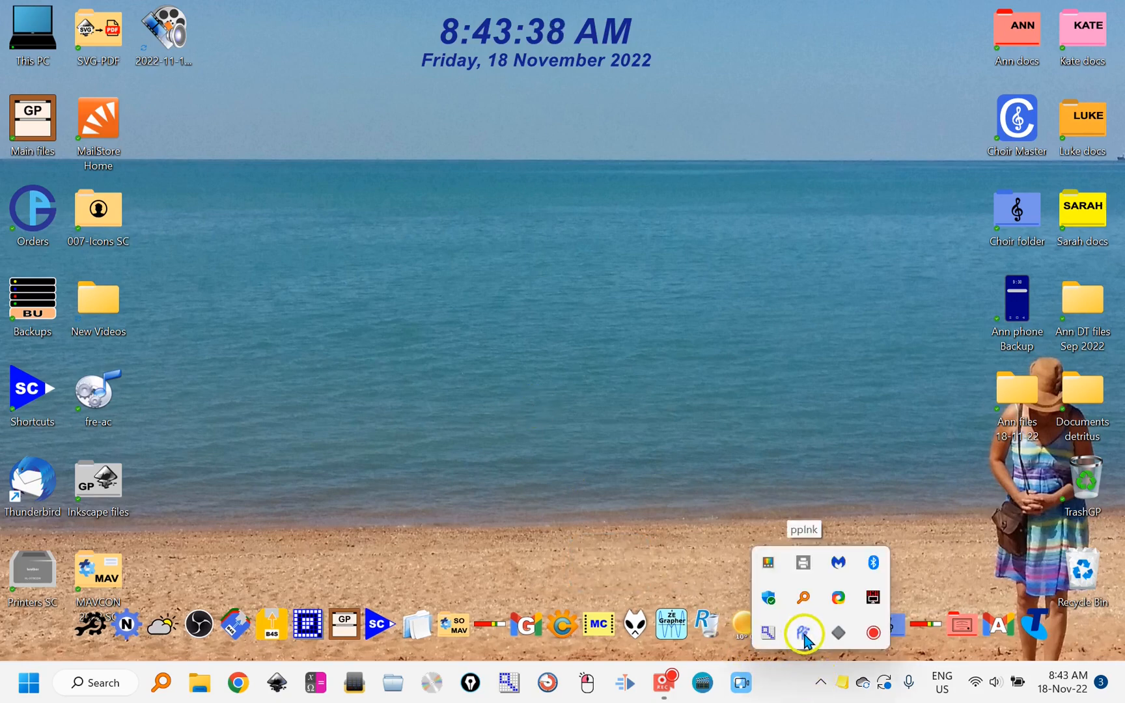
{"action": "left_click", "coordinate": [803, 632]}
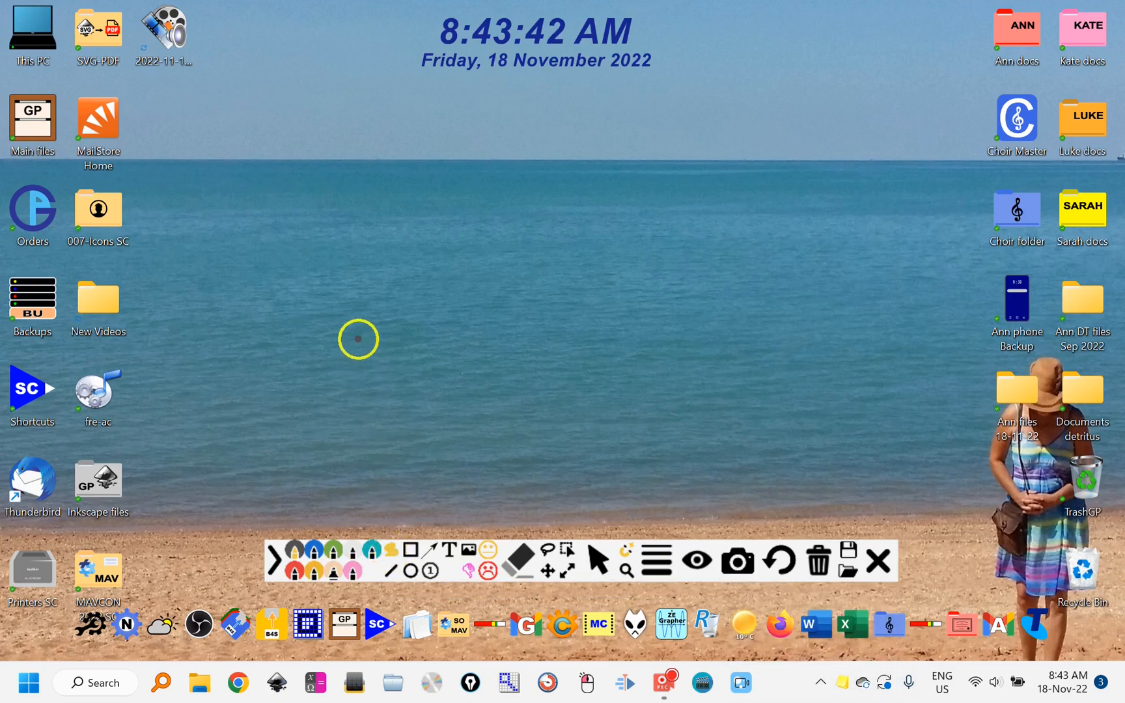
{"action": "mouse_move", "coordinate": [390, 553]}
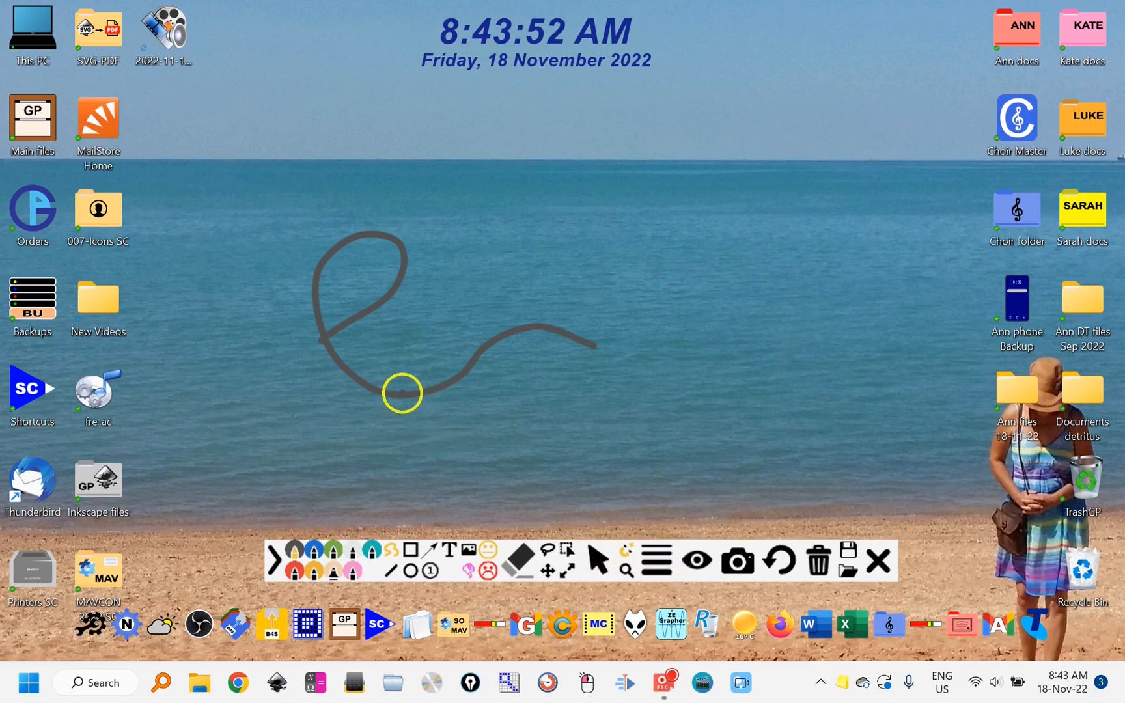
- Switch to mouse pointer mode, then open and close the New Videos folder
{"action": "left_click", "coordinate": [596, 561]}
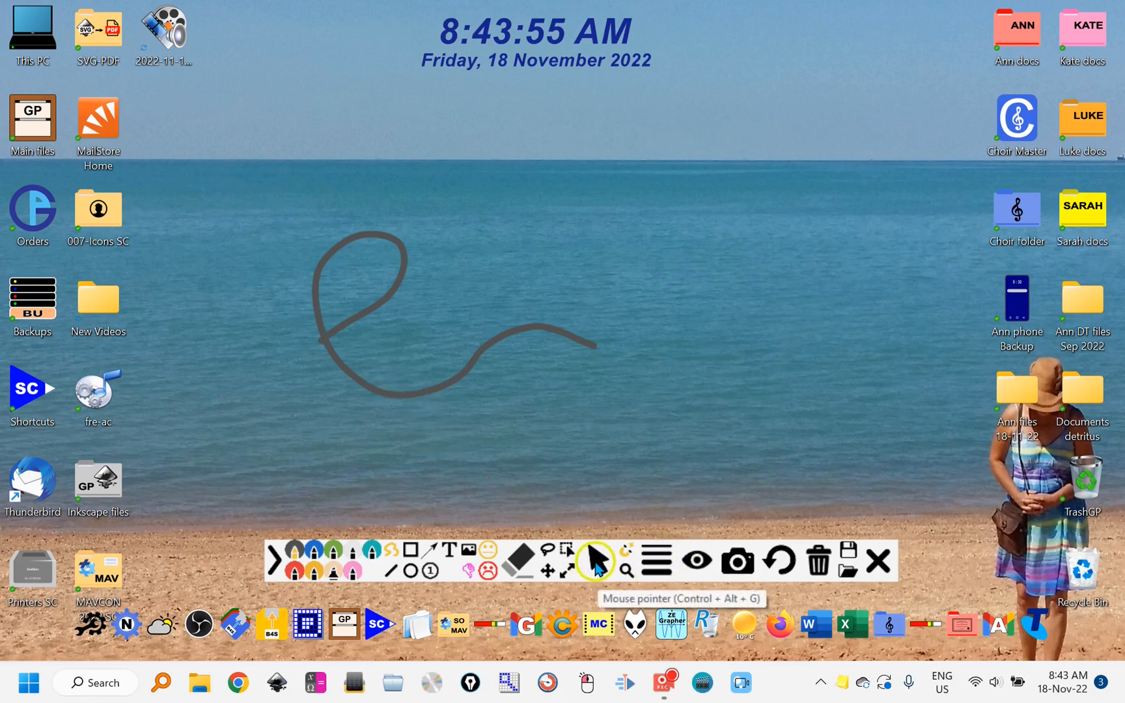
{"action": "left_click", "coordinate": [594, 561]}
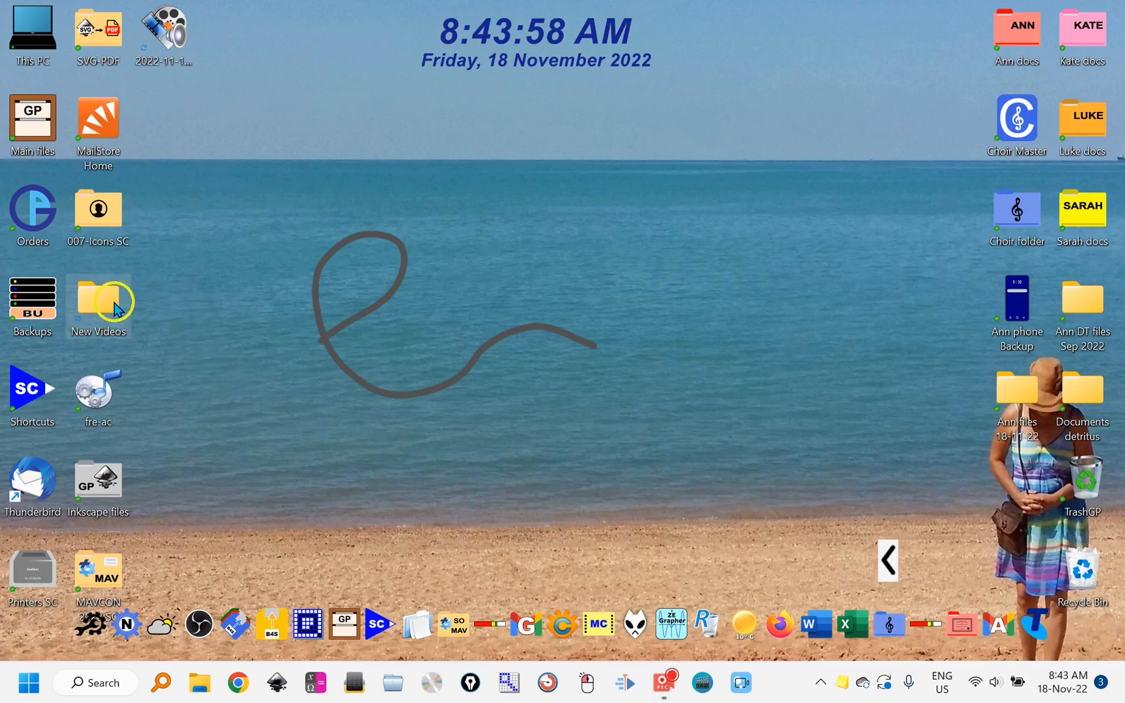
{"action": "double_click", "coordinate": [98, 295]}
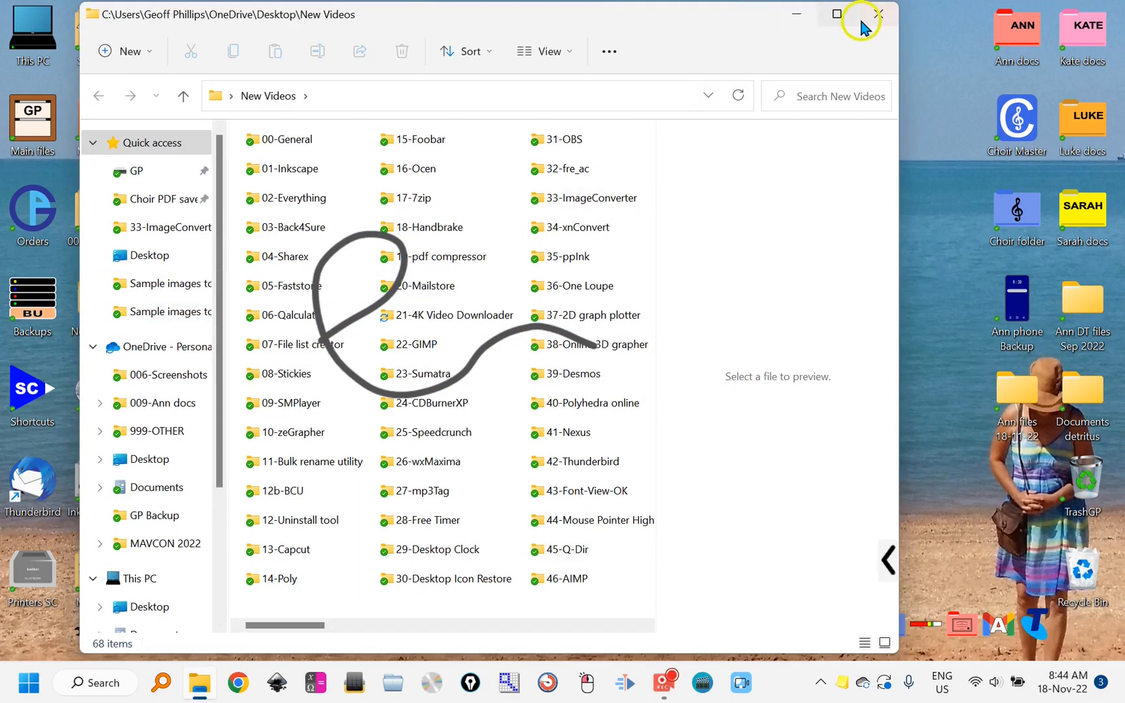
{"action": "left_click", "coordinate": [879, 14]}
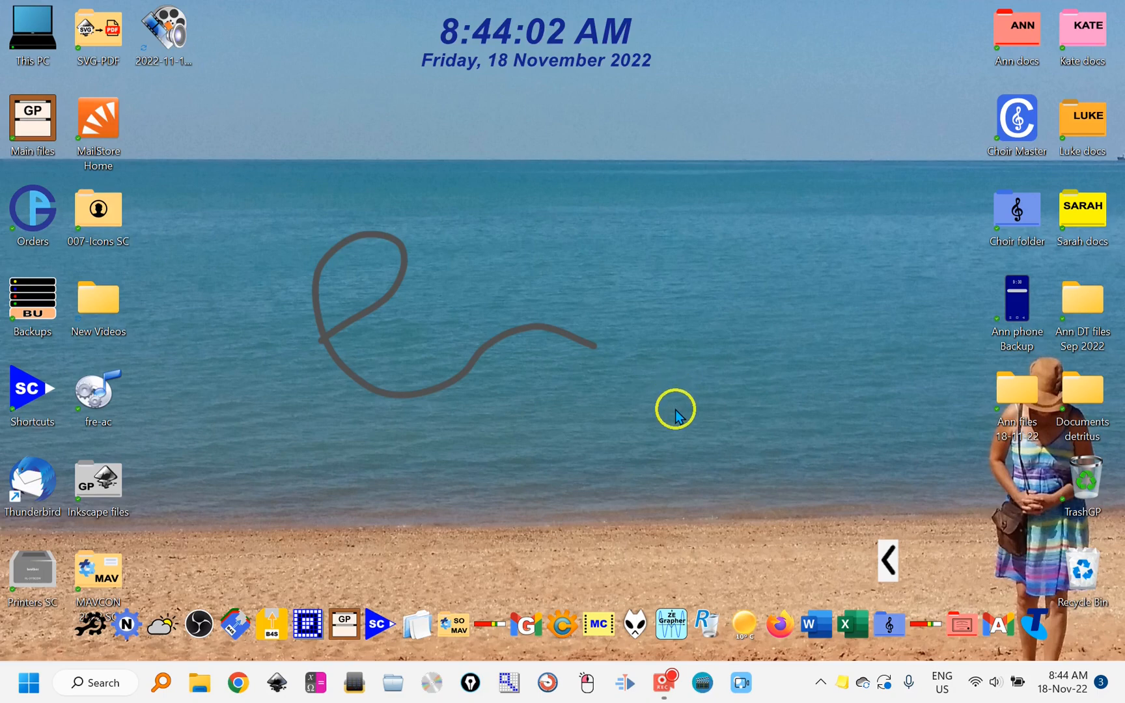
{"action": "mouse_move", "coordinate": [768, 580]}
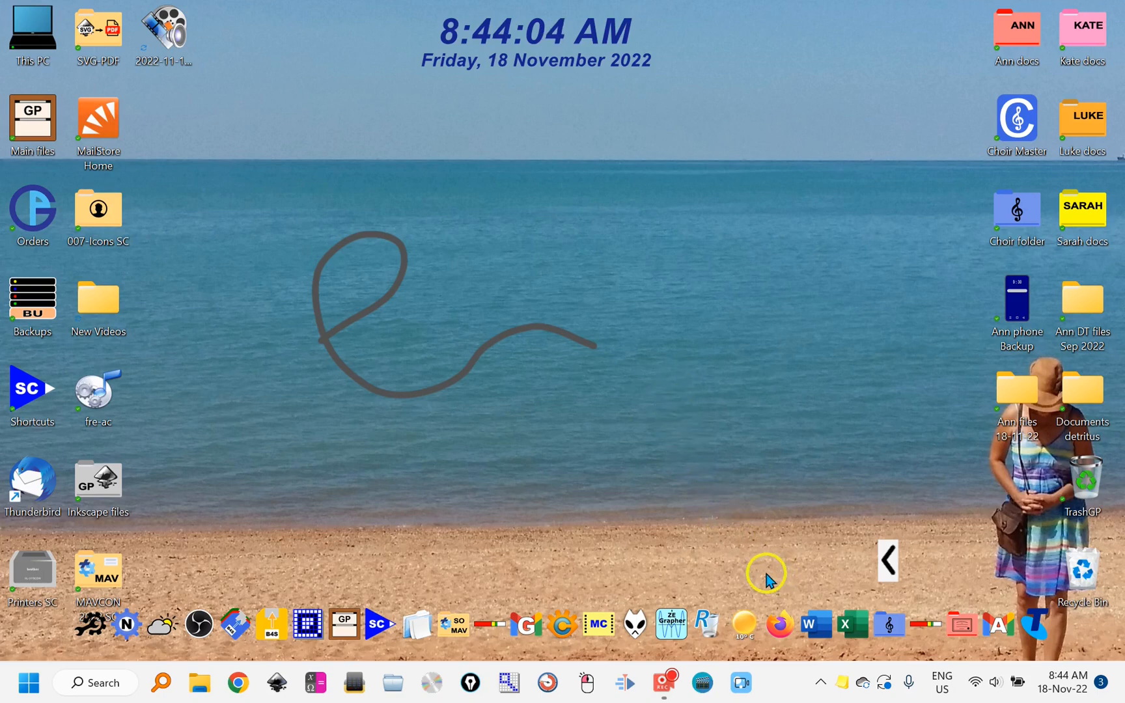
{"action": "mouse_move", "coordinate": [628, 408]}
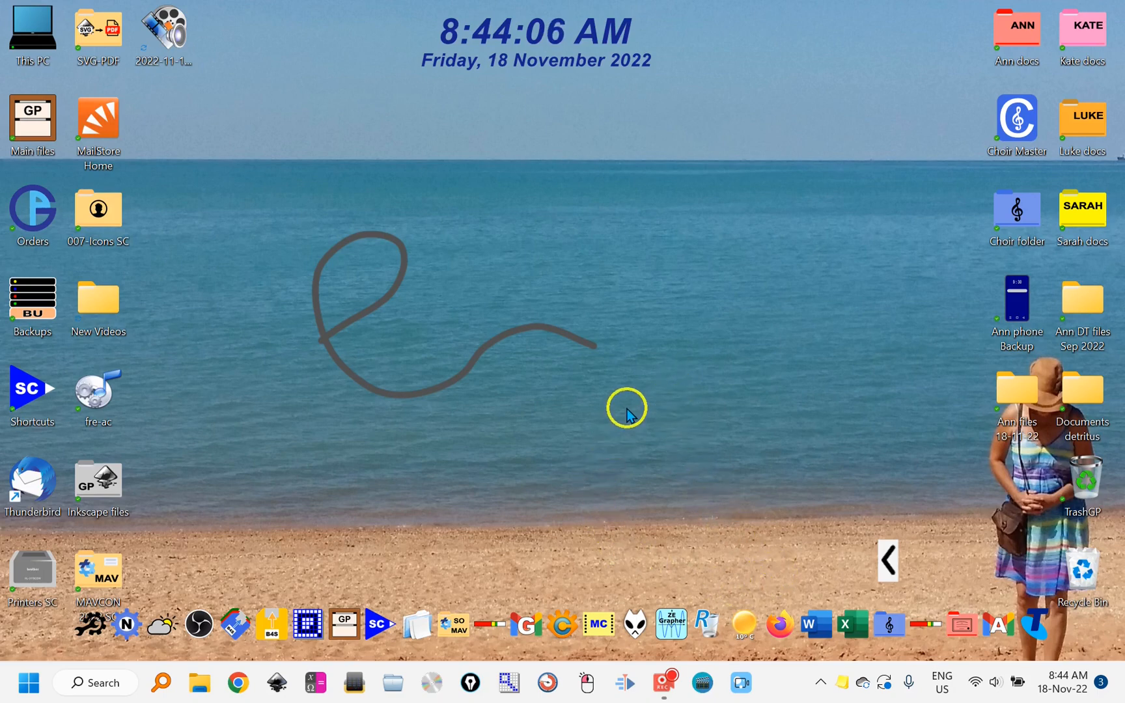